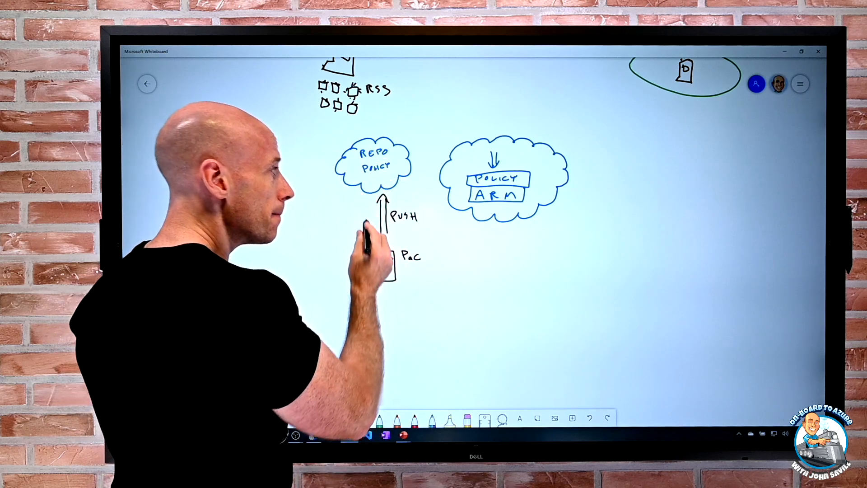
# Step: Draw a pen mark on the policy-as-code diagram near the PUSH arrow
pyautogui.moveTo(403, 164); pyautogui.dragTo(453, 177)
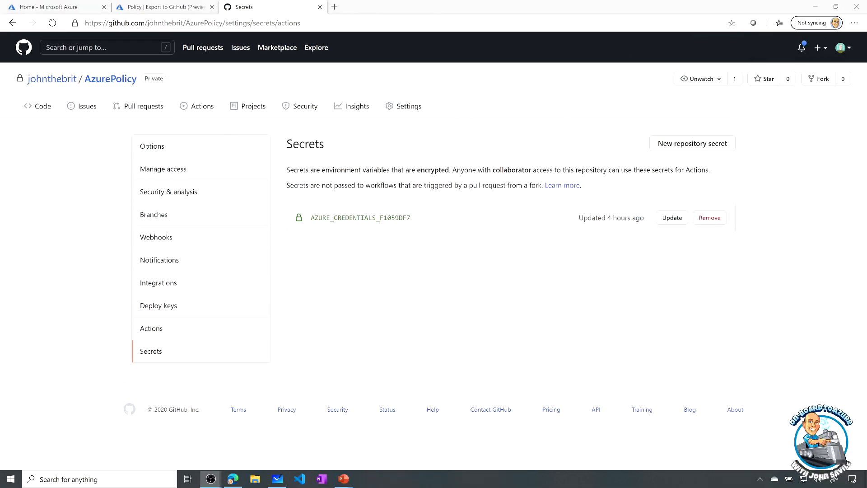
pyautogui.moveTo(556, 303)
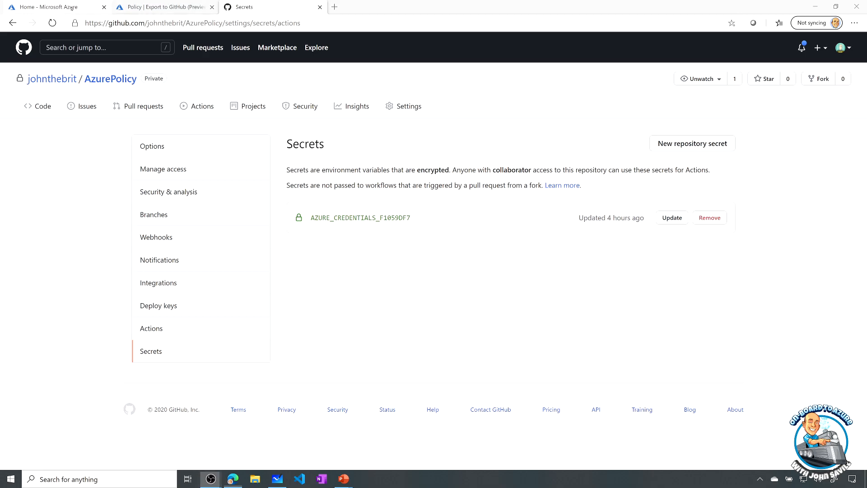
# Step: Show the Savazuusedc01 VM overview and scroll its menu toward Monitoring
pyautogui.click(45, 7)
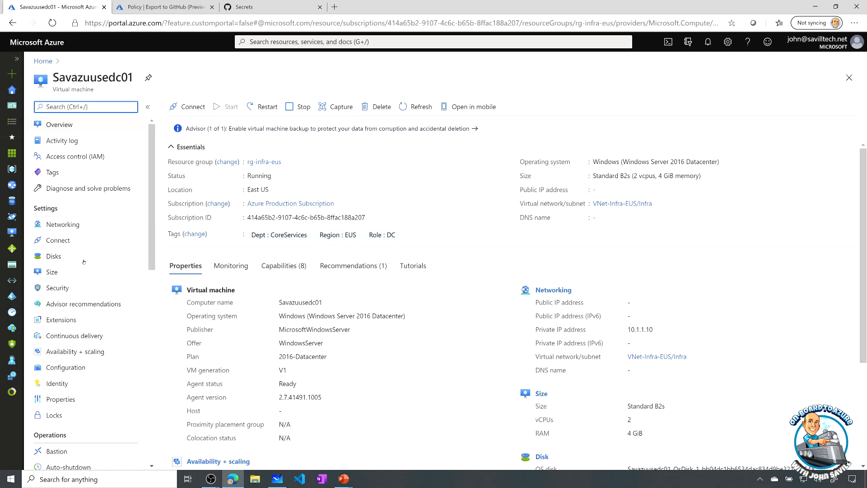
pyautogui.scroll(-3)
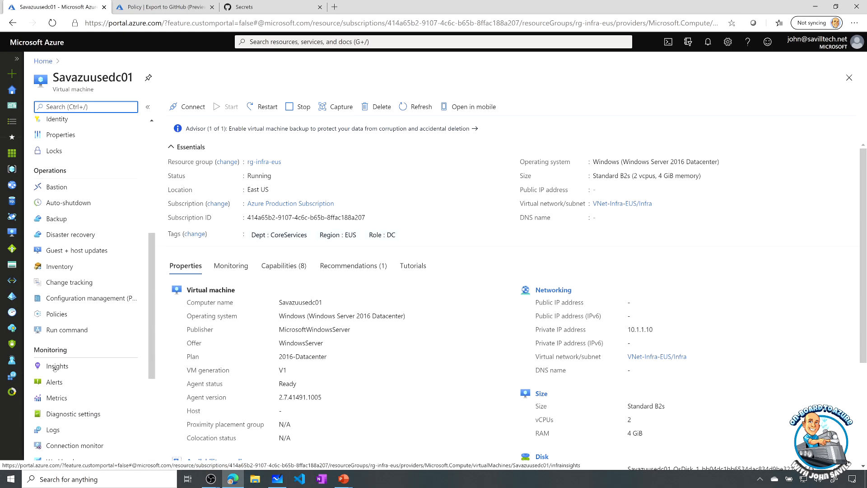
# Step: Show the VM's Insights Health (preview) checks for CPU, disks and memory
pyautogui.click(57, 366)
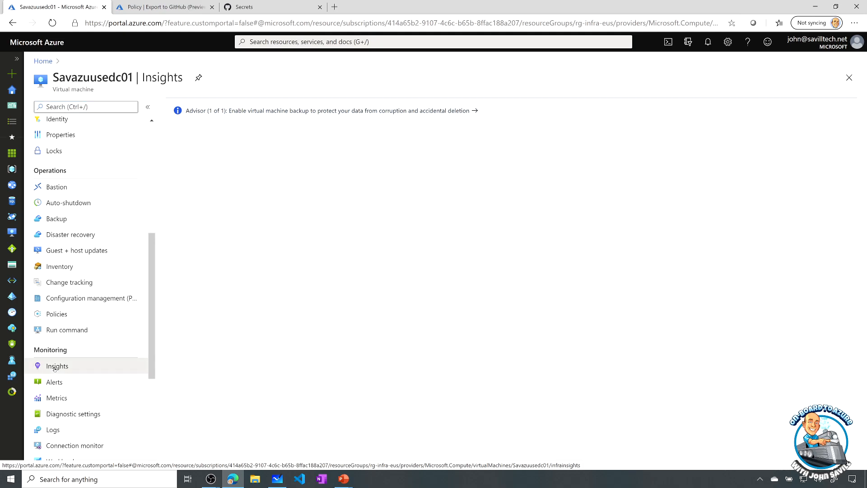
pyautogui.click(57, 366)
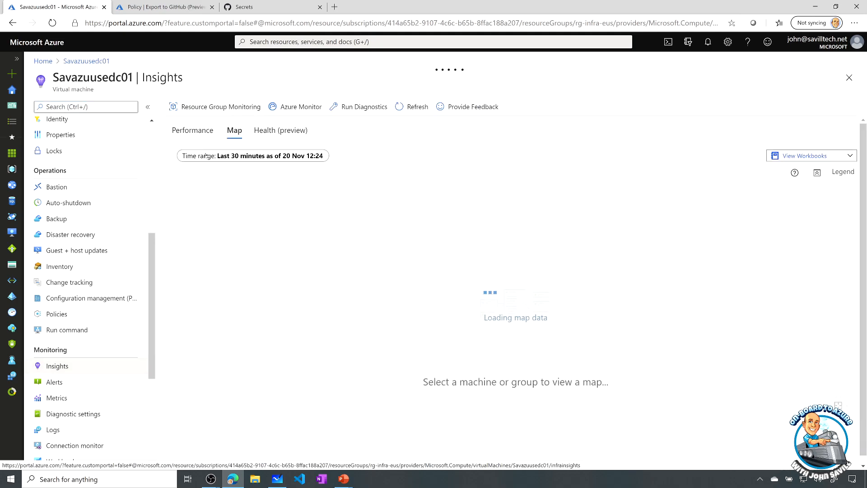
pyautogui.click(281, 130)
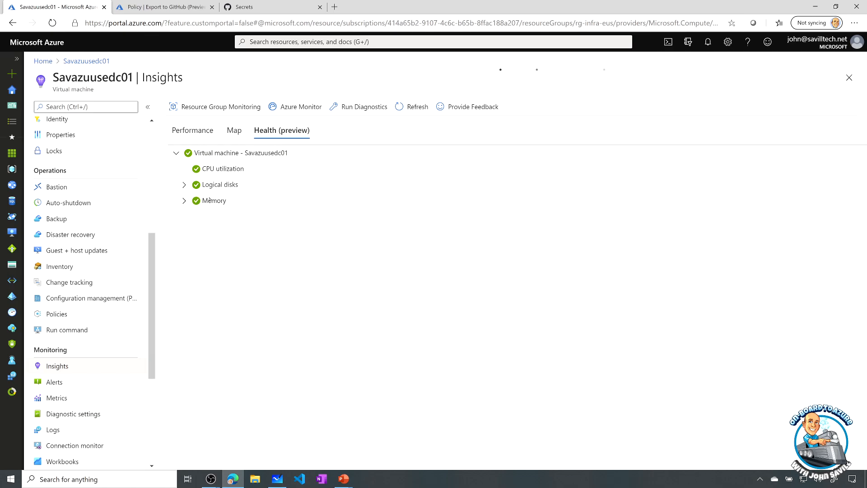
# Step: Expand the Logical disks, drive C: and Memory health checks
pyautogui.click(184, 185)
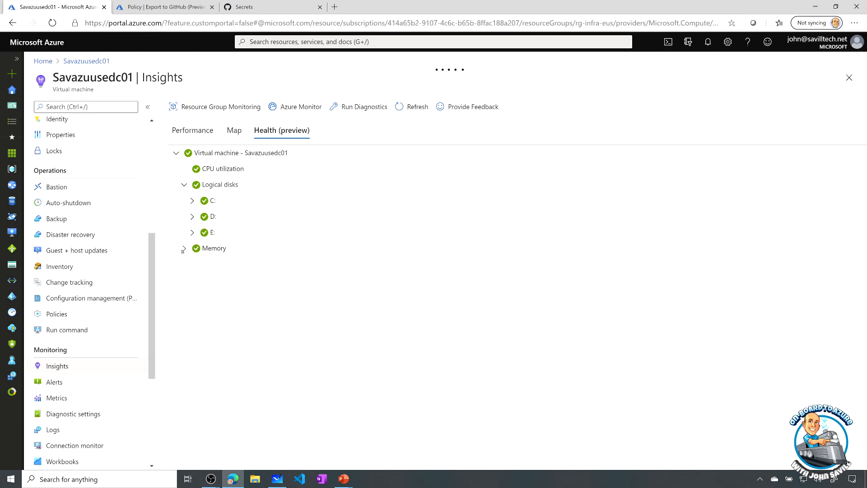
pyautogui.click(192, 201)
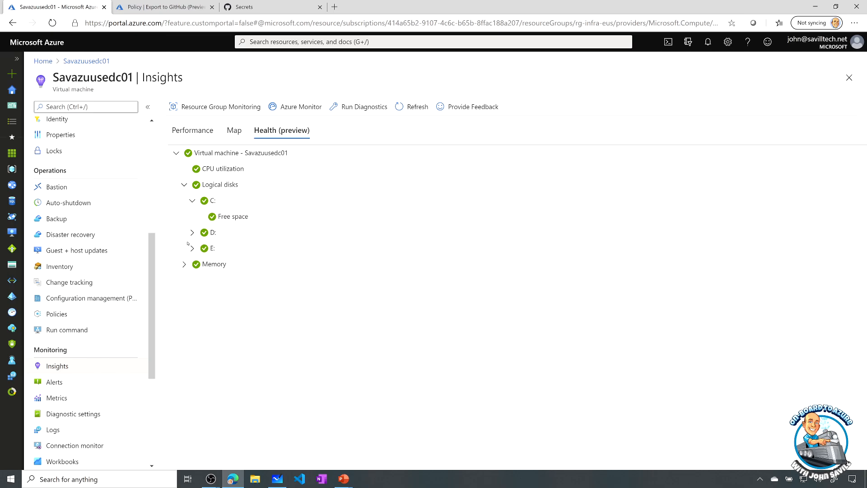
pyautogui.click(185, 263)
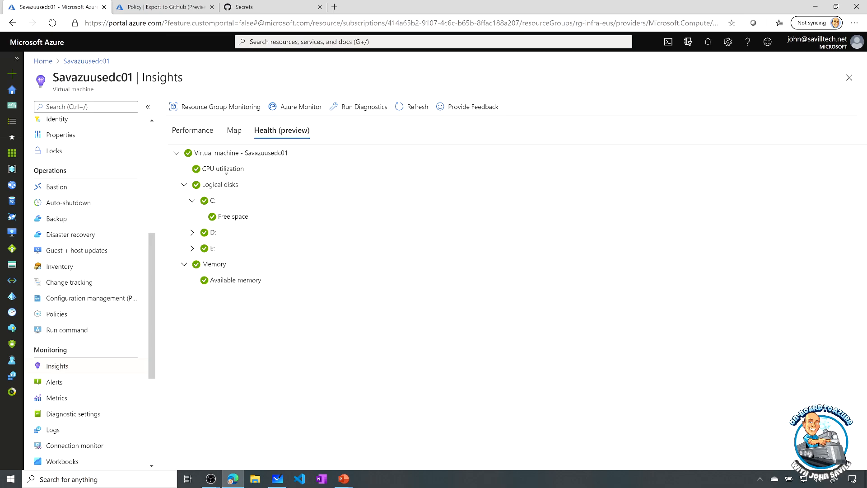
pyautogui.moveTo(225, 172)
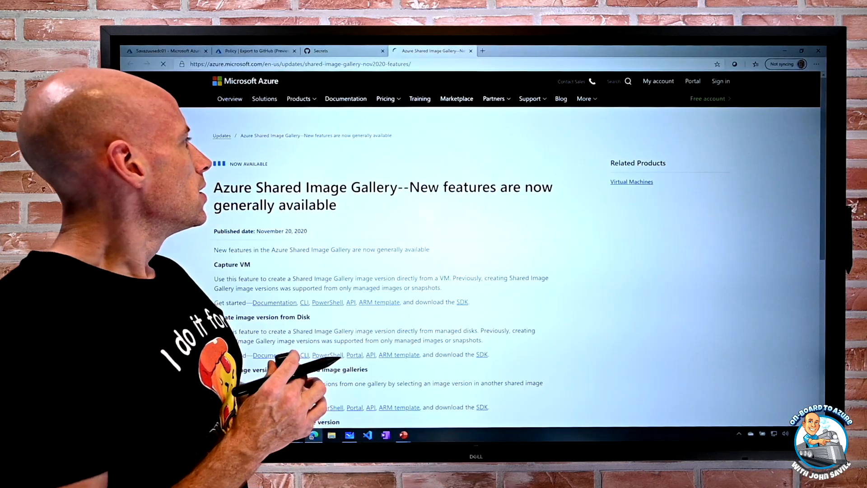
pyautogui.scroll(-3)
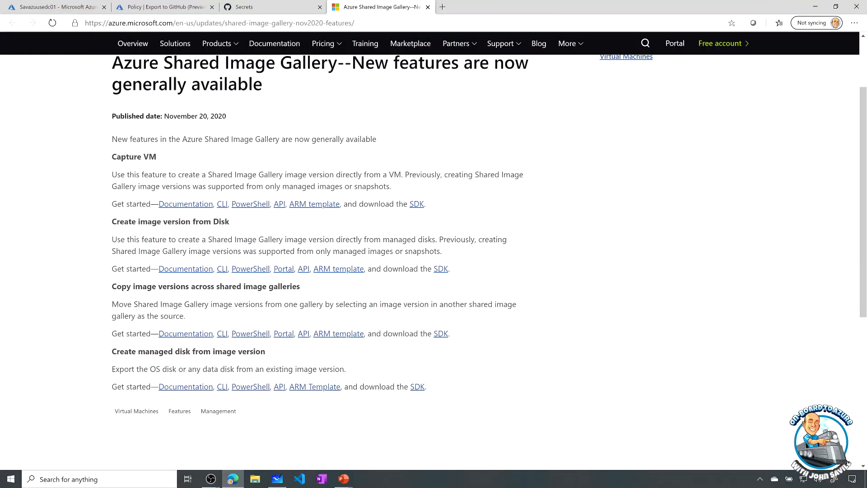
pyautogui.moveTo(670, 69)
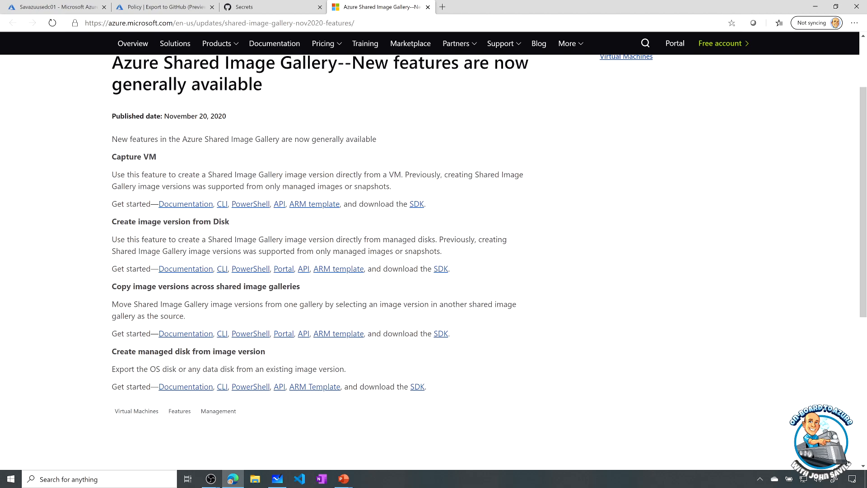
pyautogui.moveTo(40, 275)
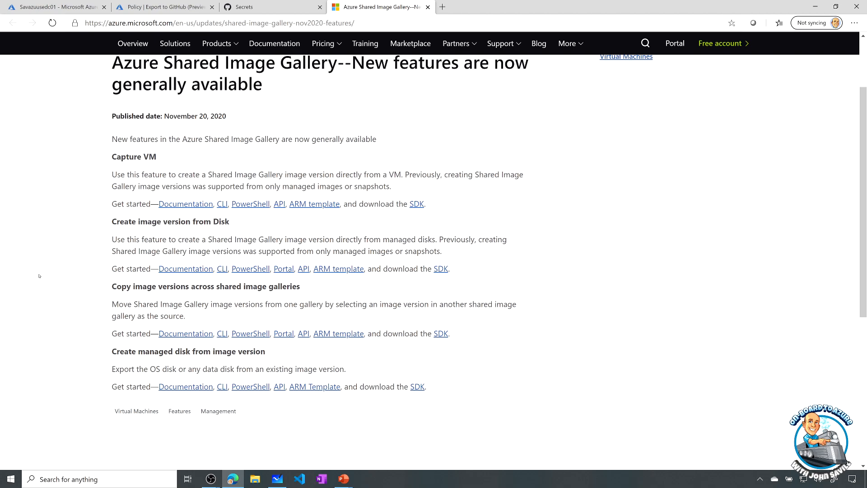
pyautogui.moveTo(99, 192)
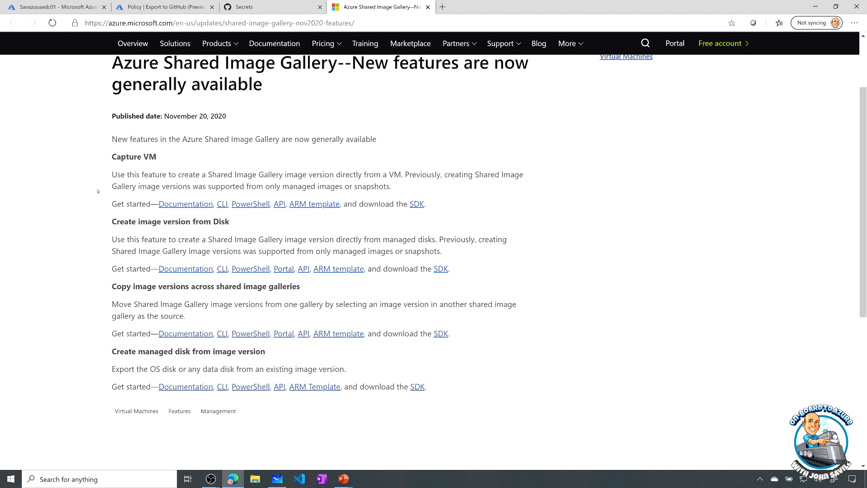
pyautogui.moveTo(95, 221)
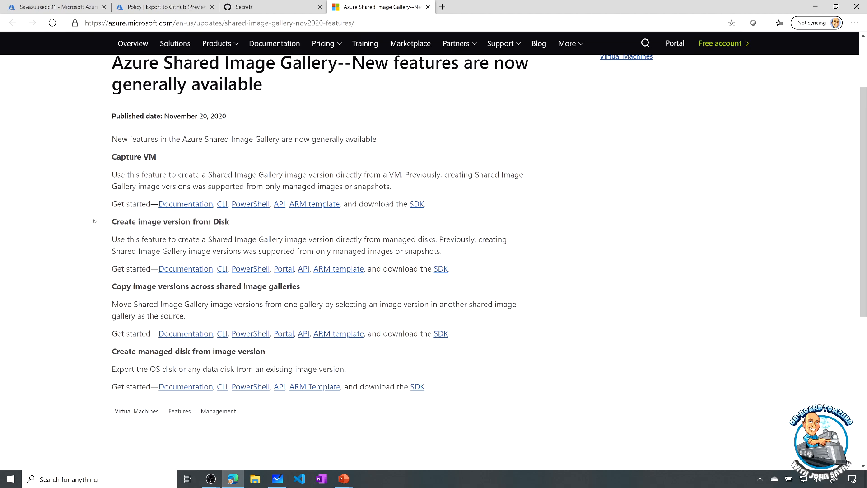
pyautogui.moveTo(94, 223)
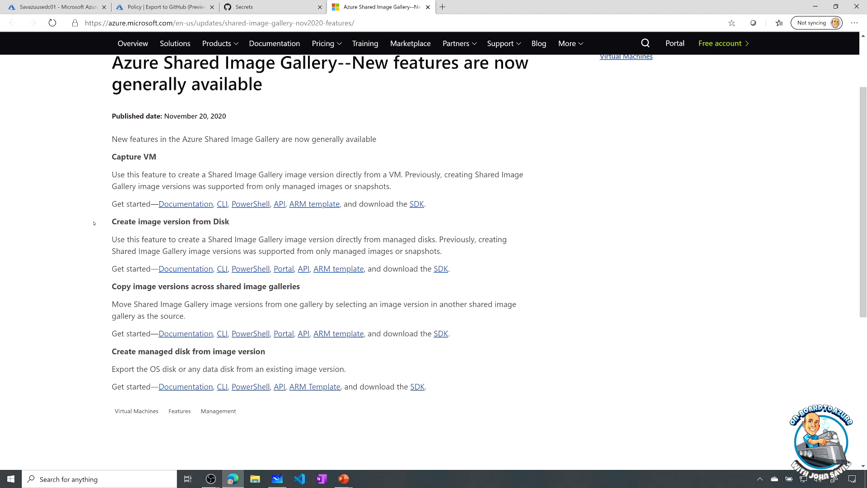